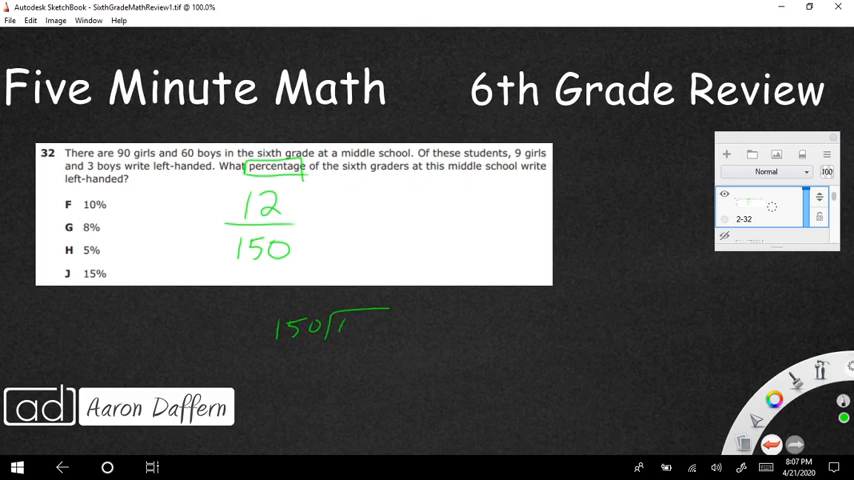
Handwrite the 2 after the 1 under the division bracket so it reads 150 into 12
drag(350, 320, 364, 336)
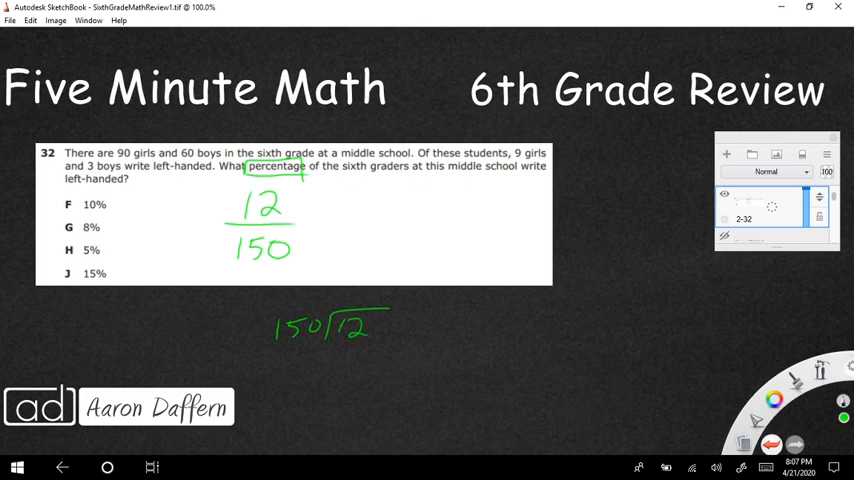